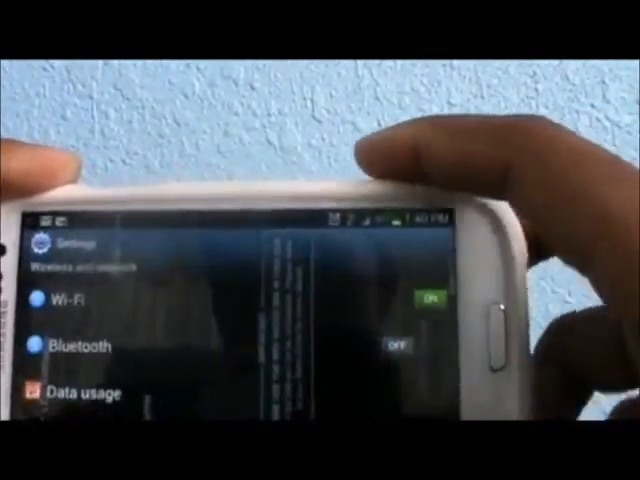
scroll("down", 3)
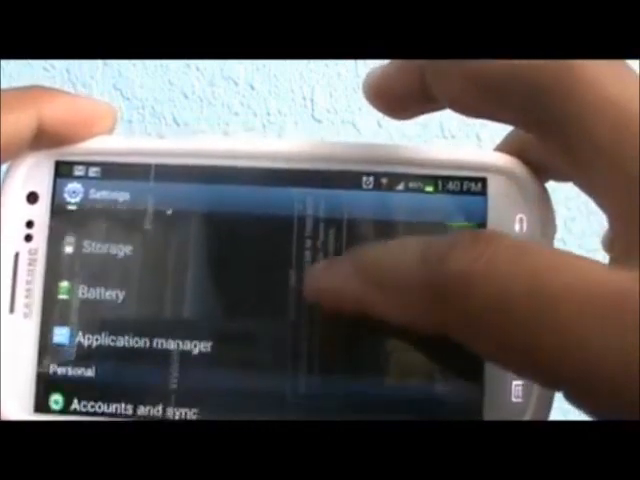
scroll("up", 3)
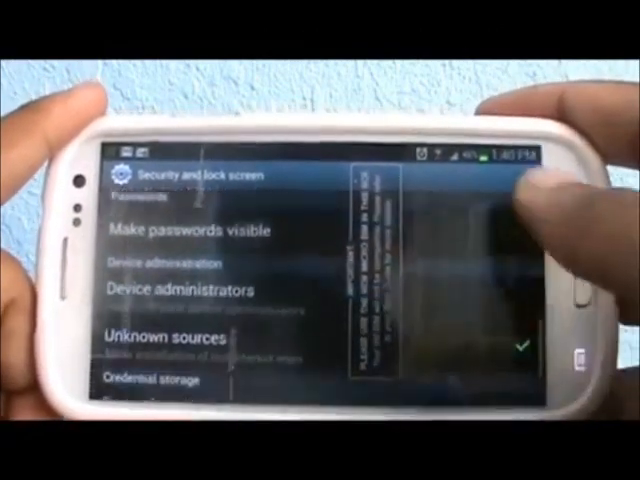
scroll("down", 3)
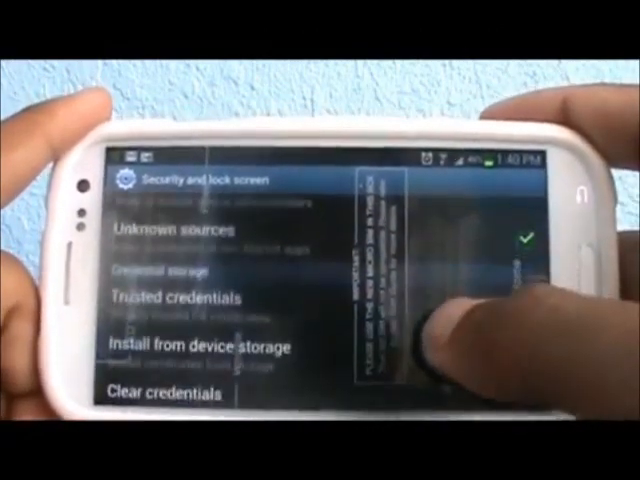